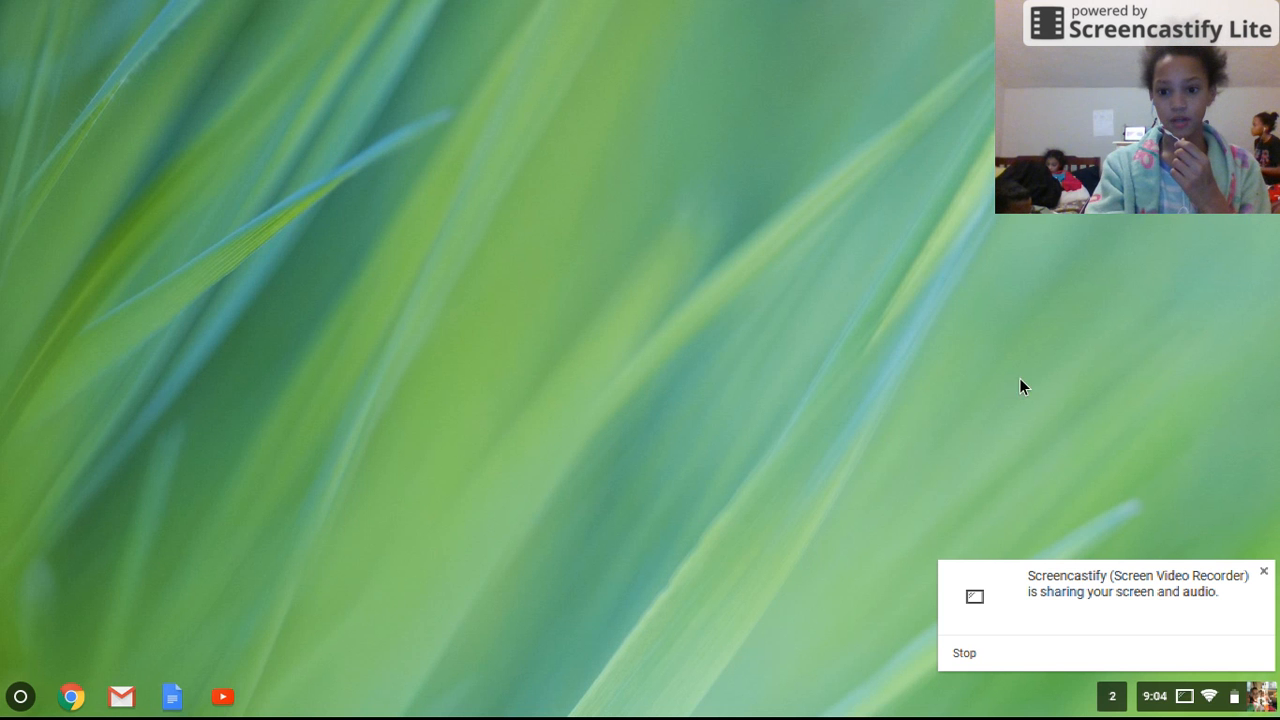
Step: Launch Chrome from the shelf and go to youtube.com/upload
left_click(1260, 572)
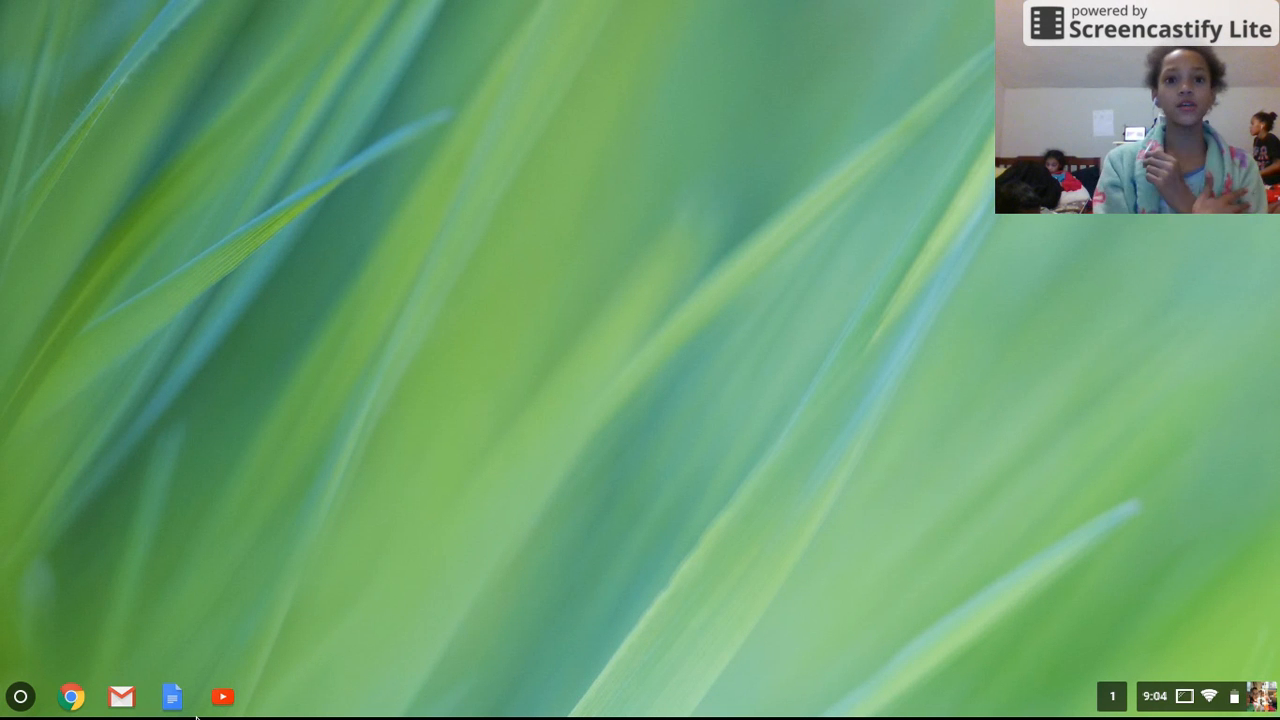
mouse_move(304, 558)
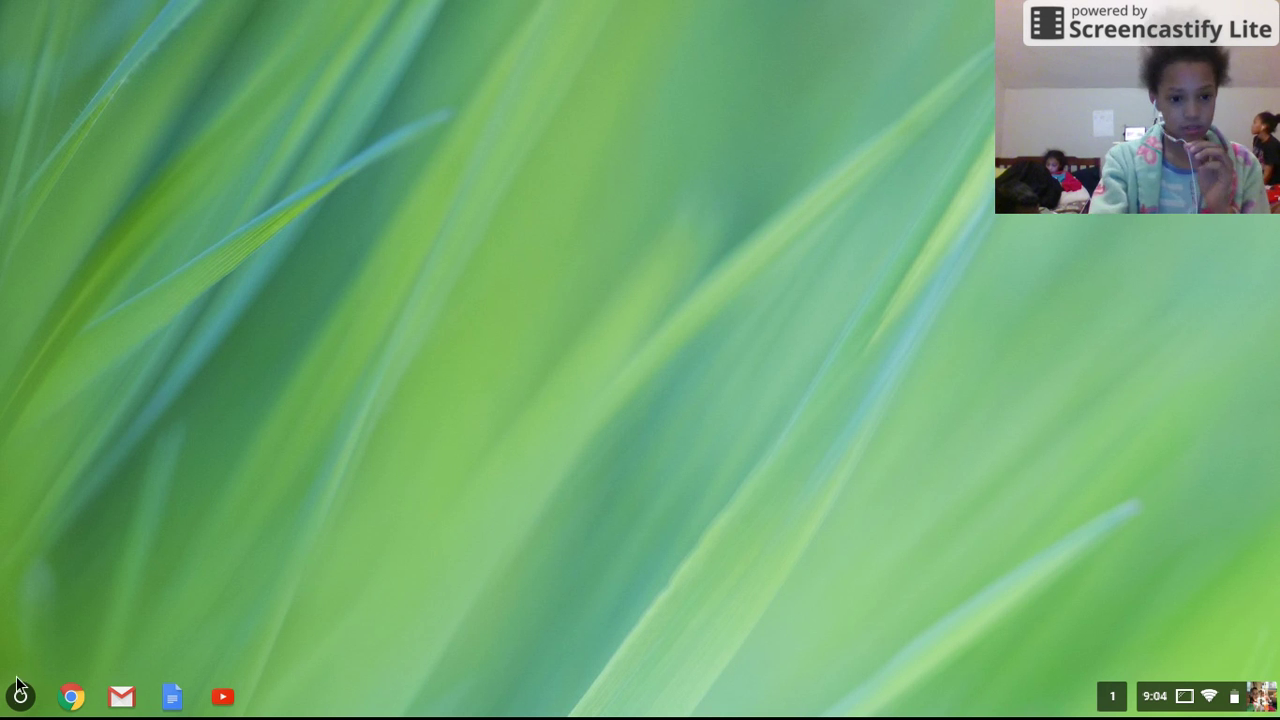
left_click(222, 696)
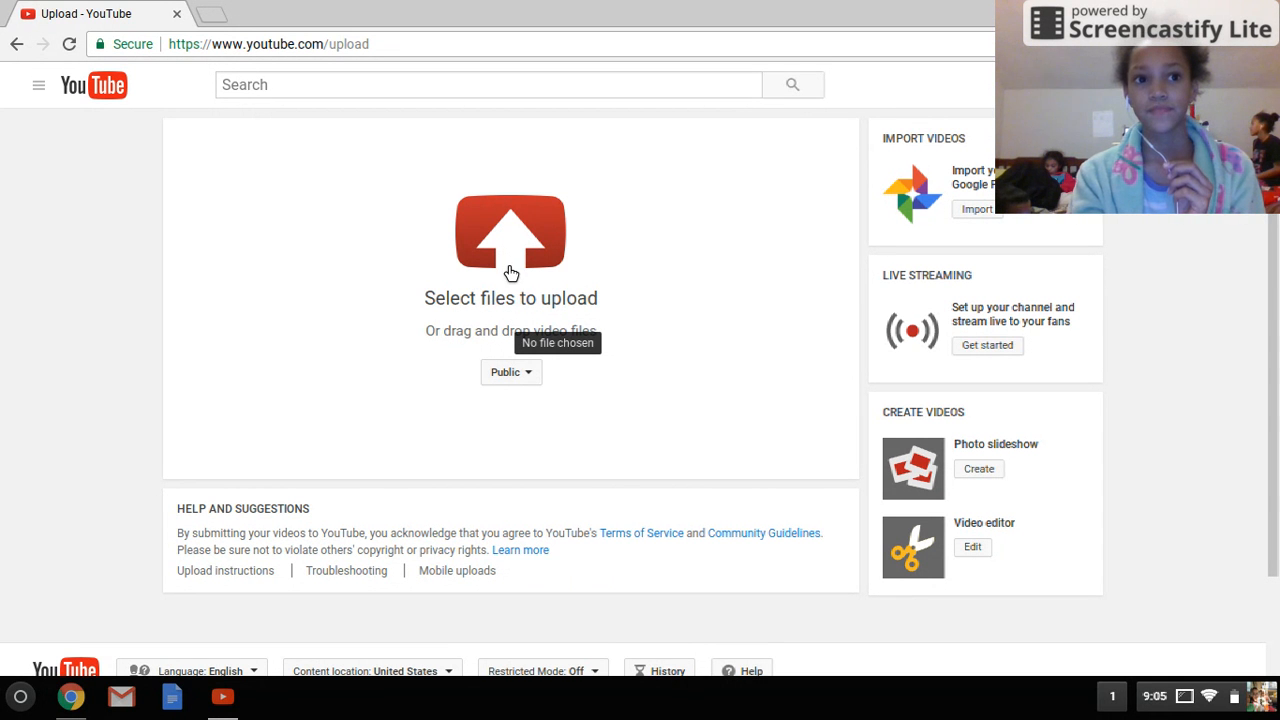
Step: Start 'Select files to upload' so the Chromebook file picker shows Downloads
left_click(512, 232)
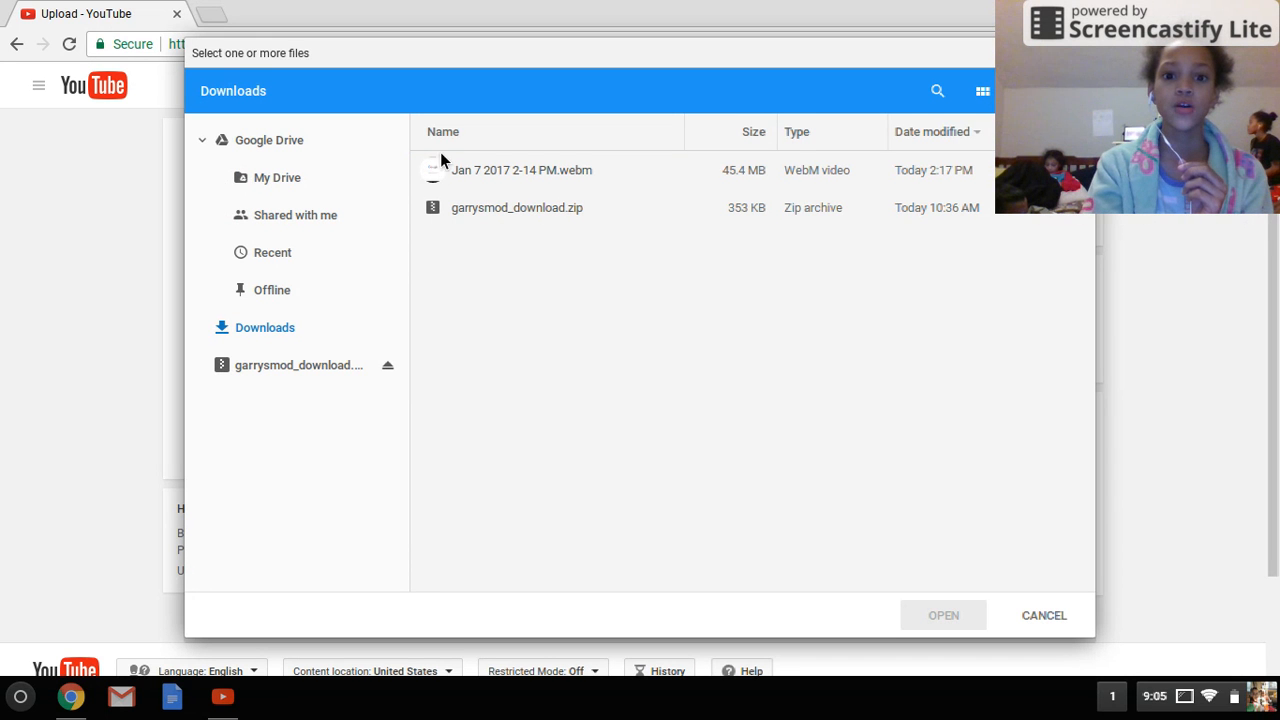
mouse_move(280, 364)
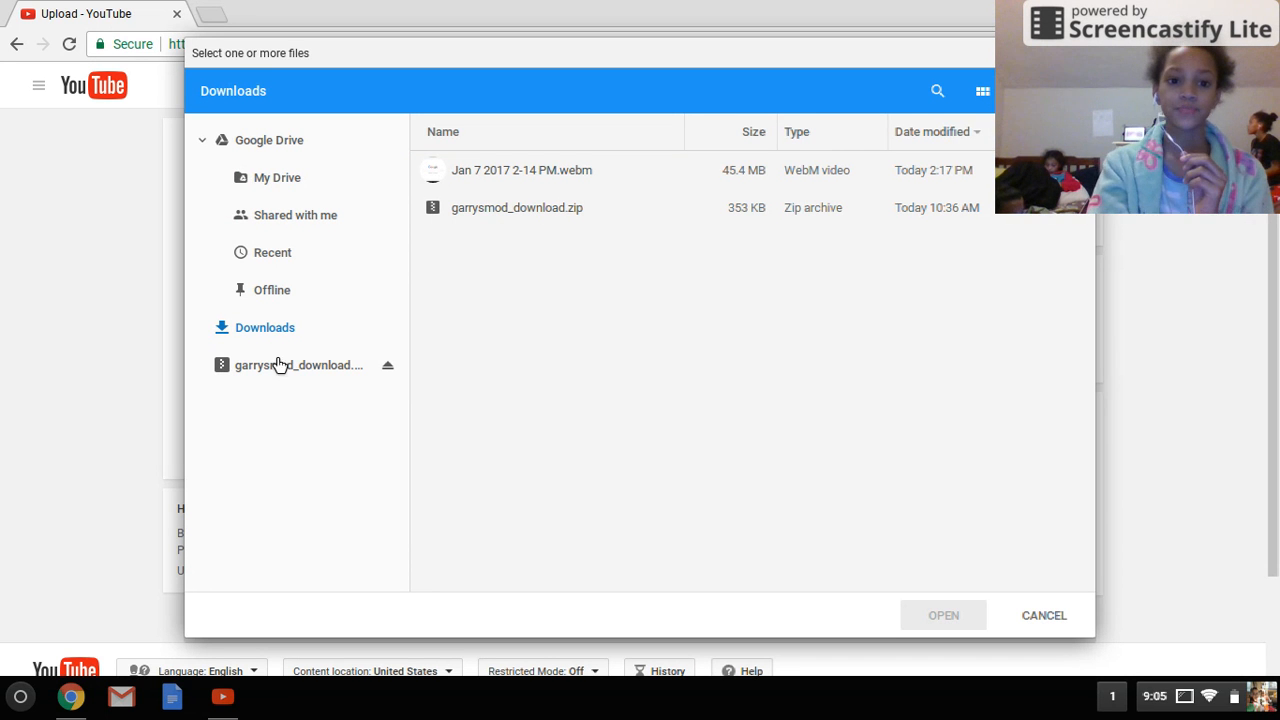
mouse_move(514, 212)
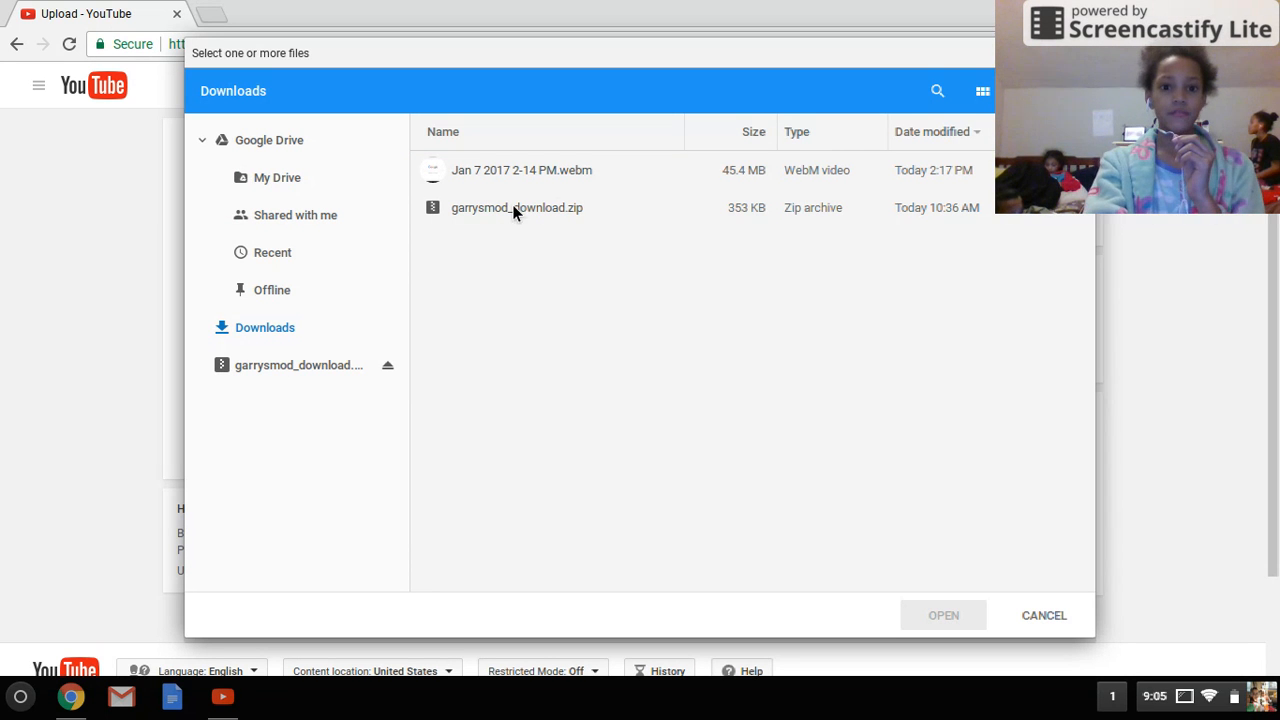
mouse_move(250, 184)
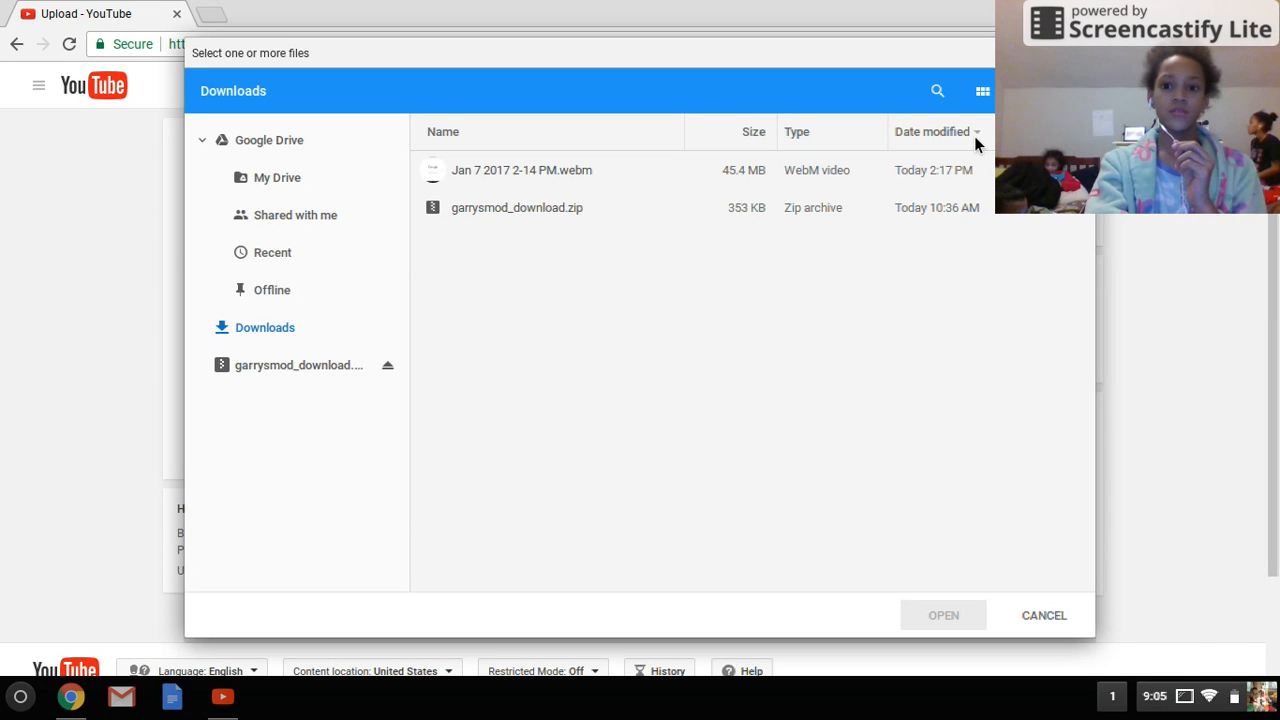
Step: Sort Downloads by date modified oldest first and select the Jan 7 2017 2-14 PM.webm video
left_click(932, 132)
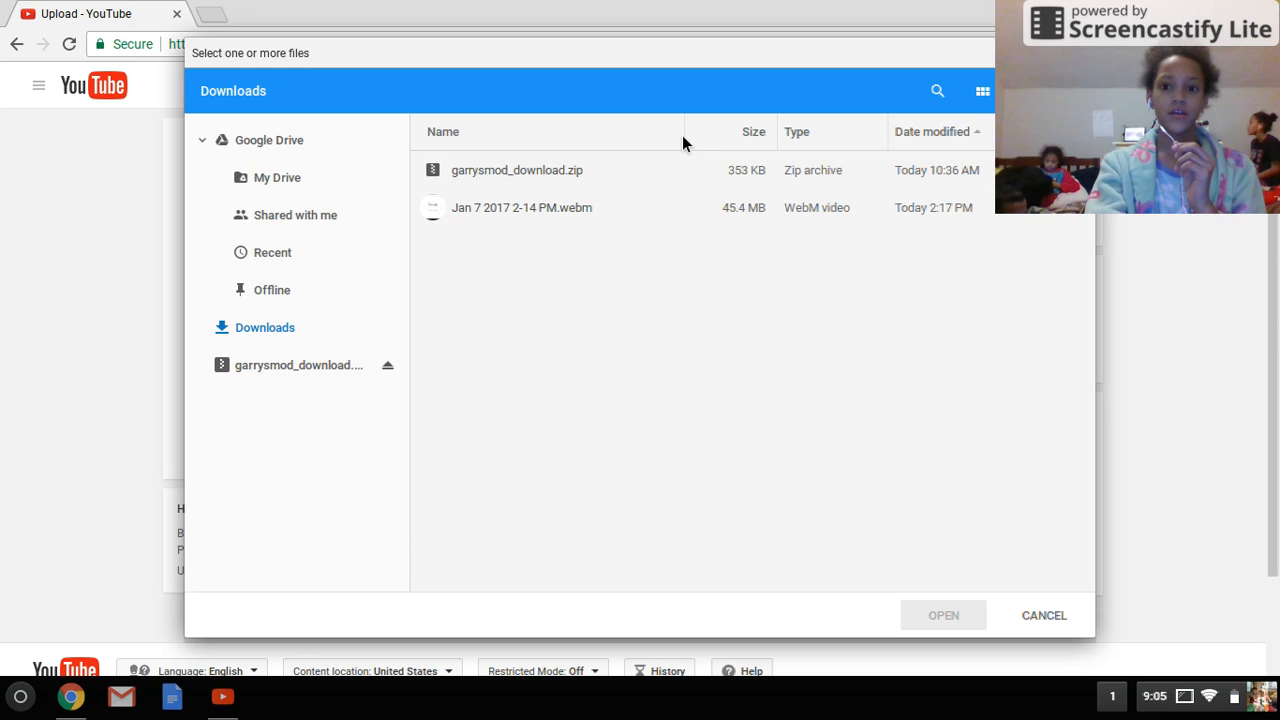
mouse_move(492, 216)
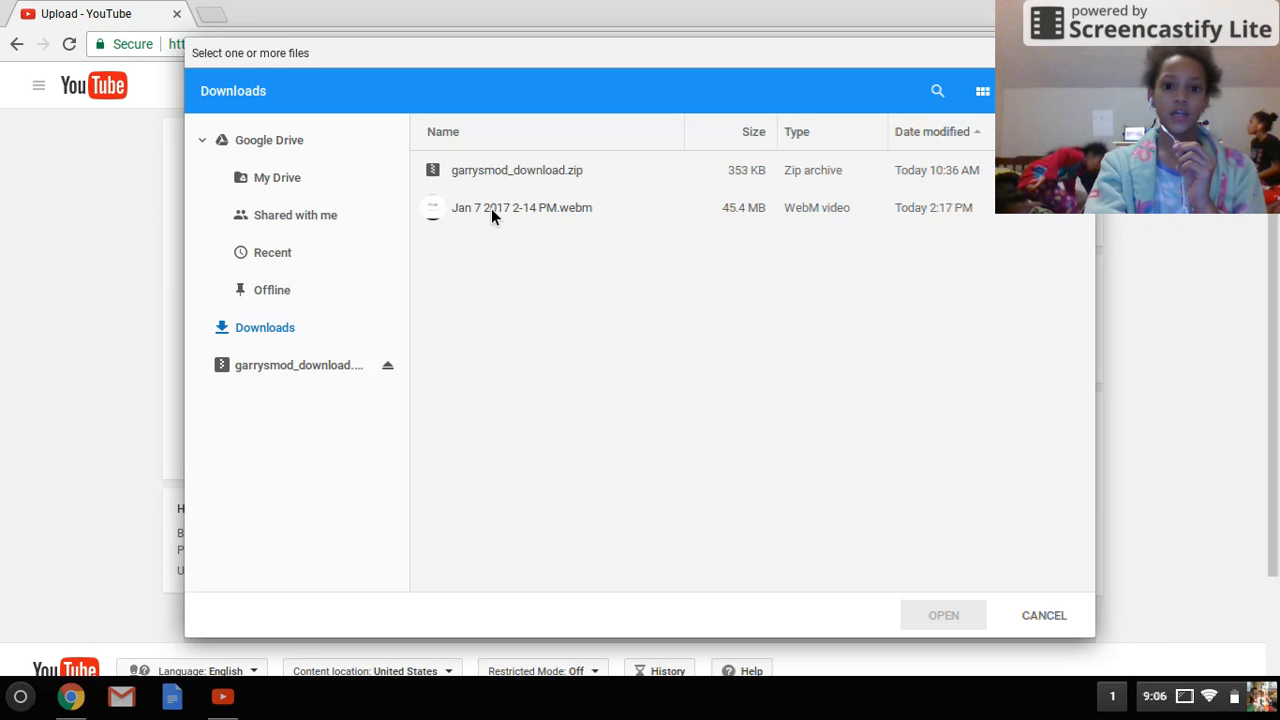
left_click(520, 206)
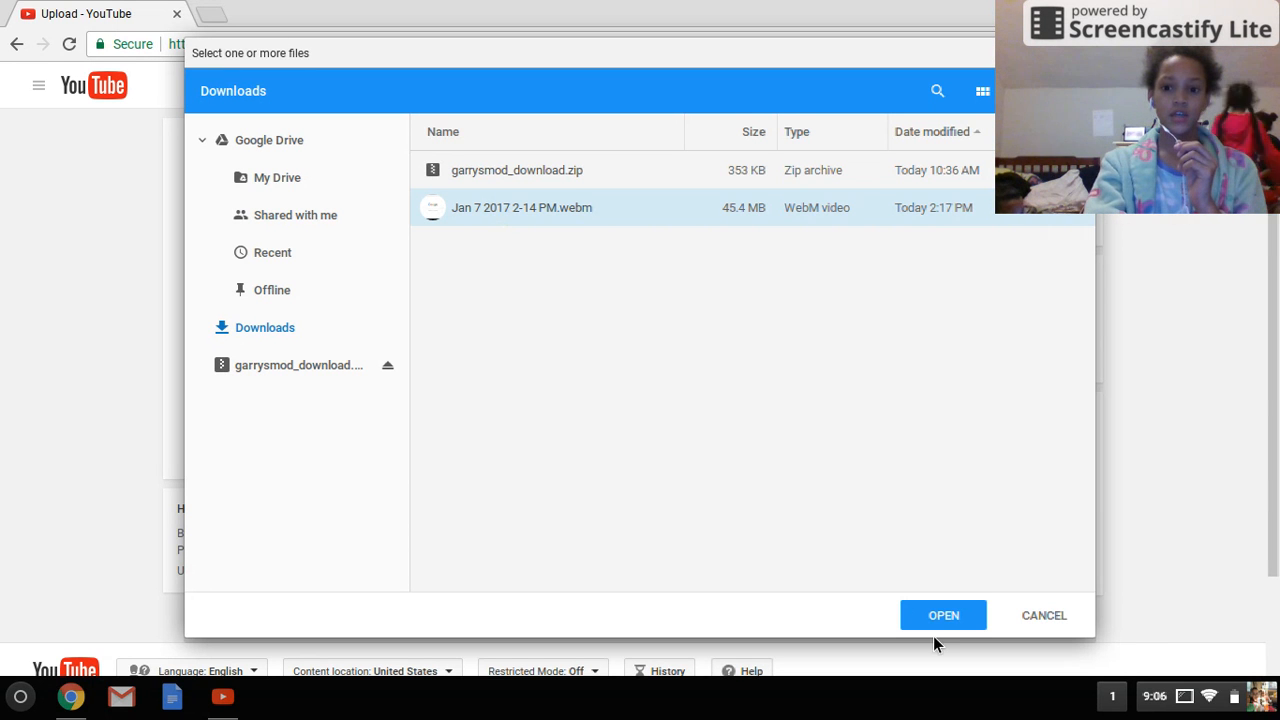
mouse_move(918, 376)
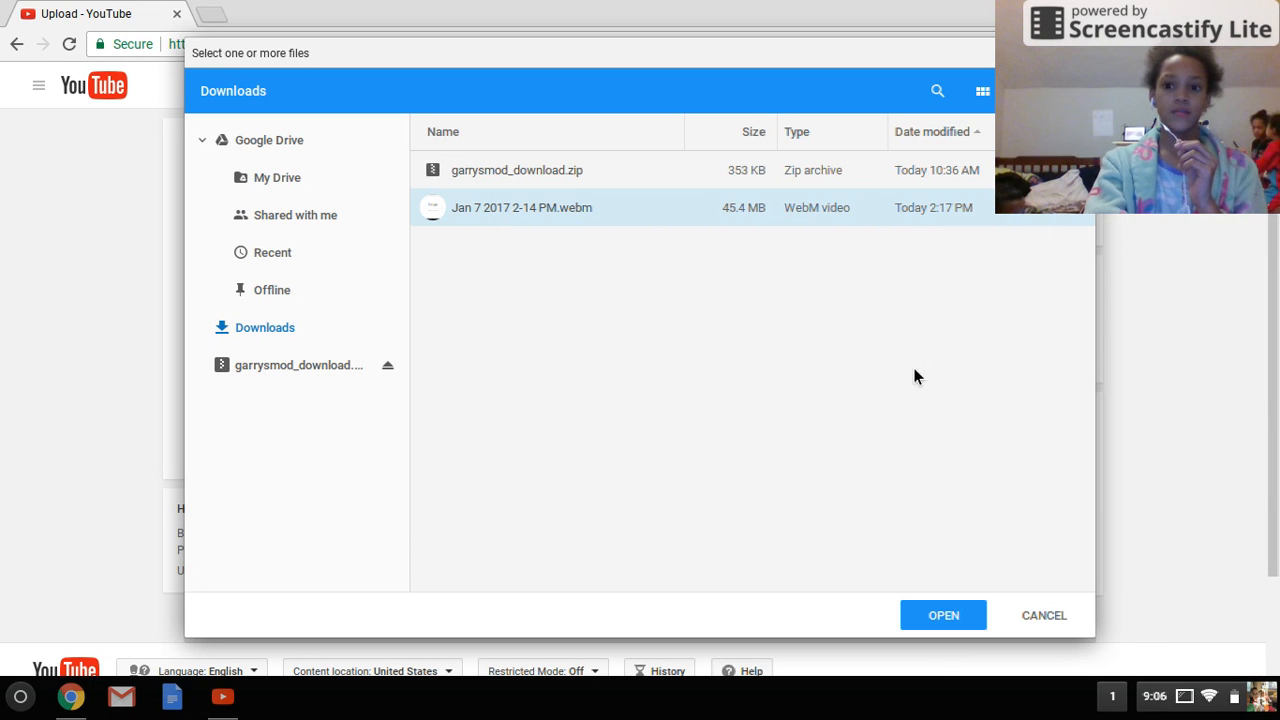